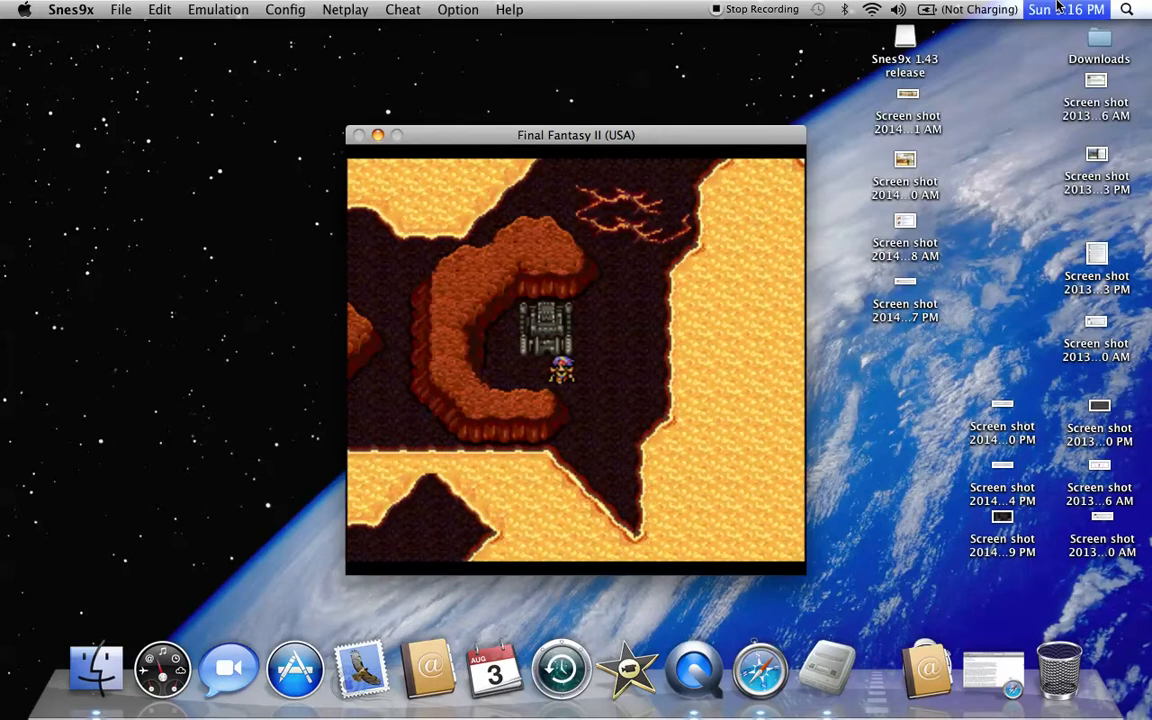
Cast Rosa's Cure1 on Rydia, restoring her to 444 HP and leaving Rosa 177 MP.
{"action": "left_click", "coordinate": [1066, 9]}
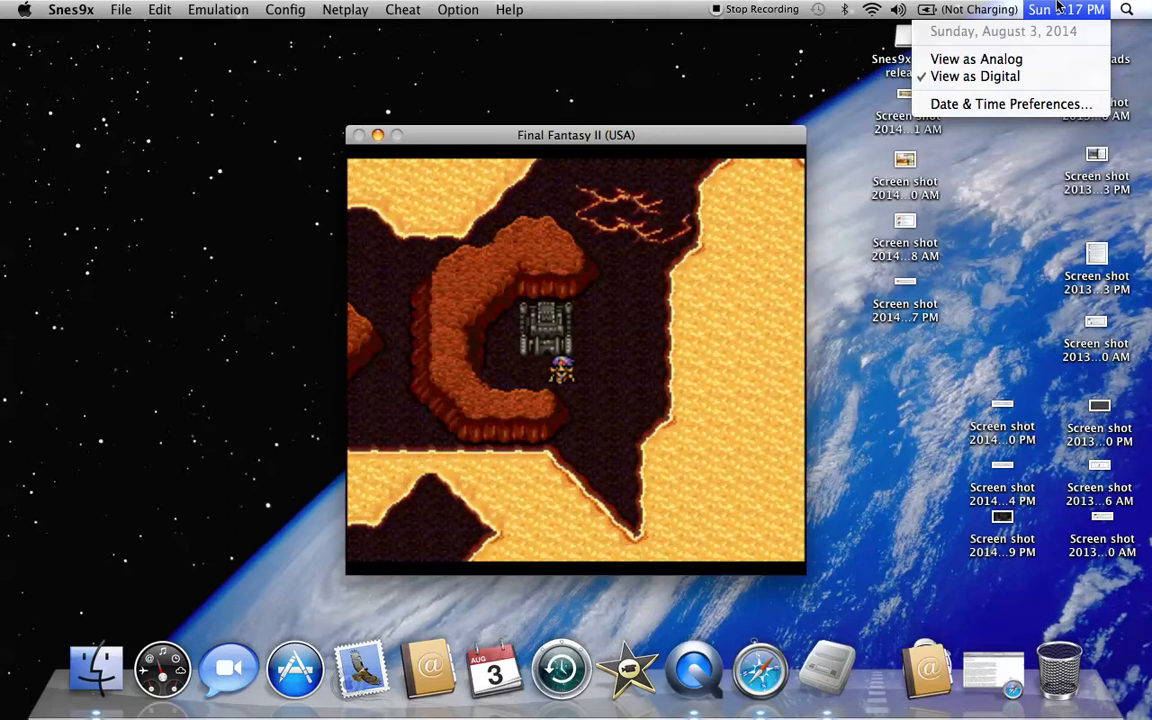
{"action": "left_click", "coordinate": [1067, 9]}
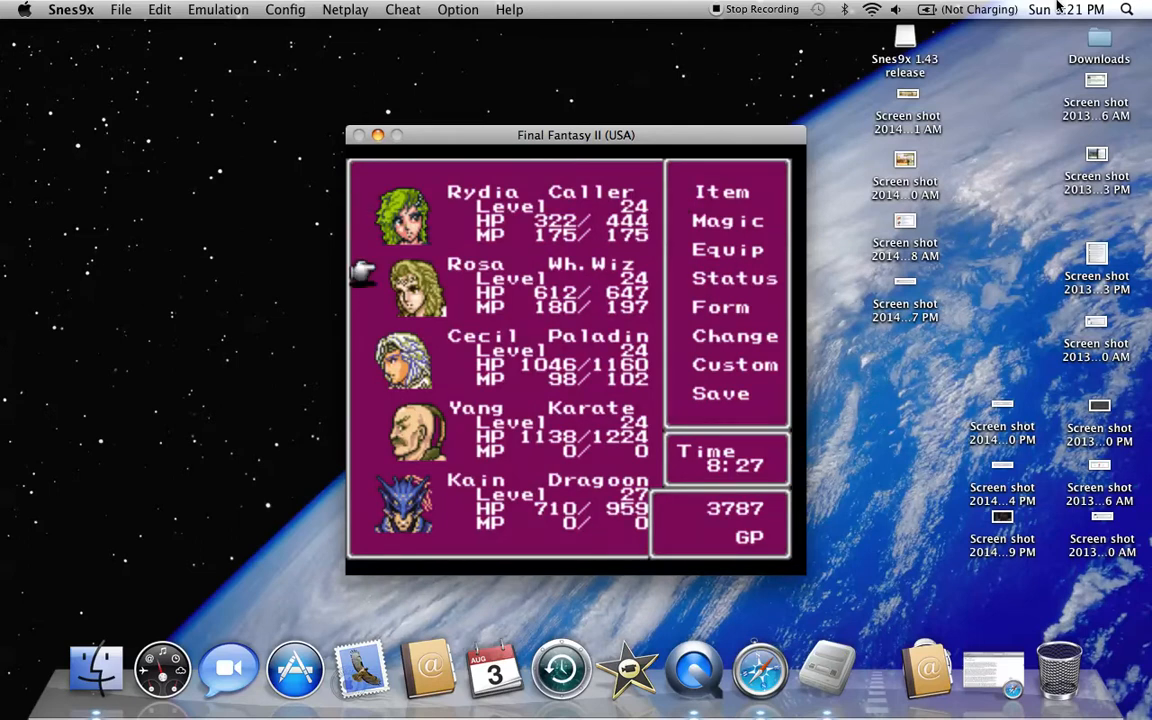
{"action": "left_click", "coordinate": [728, 220]}
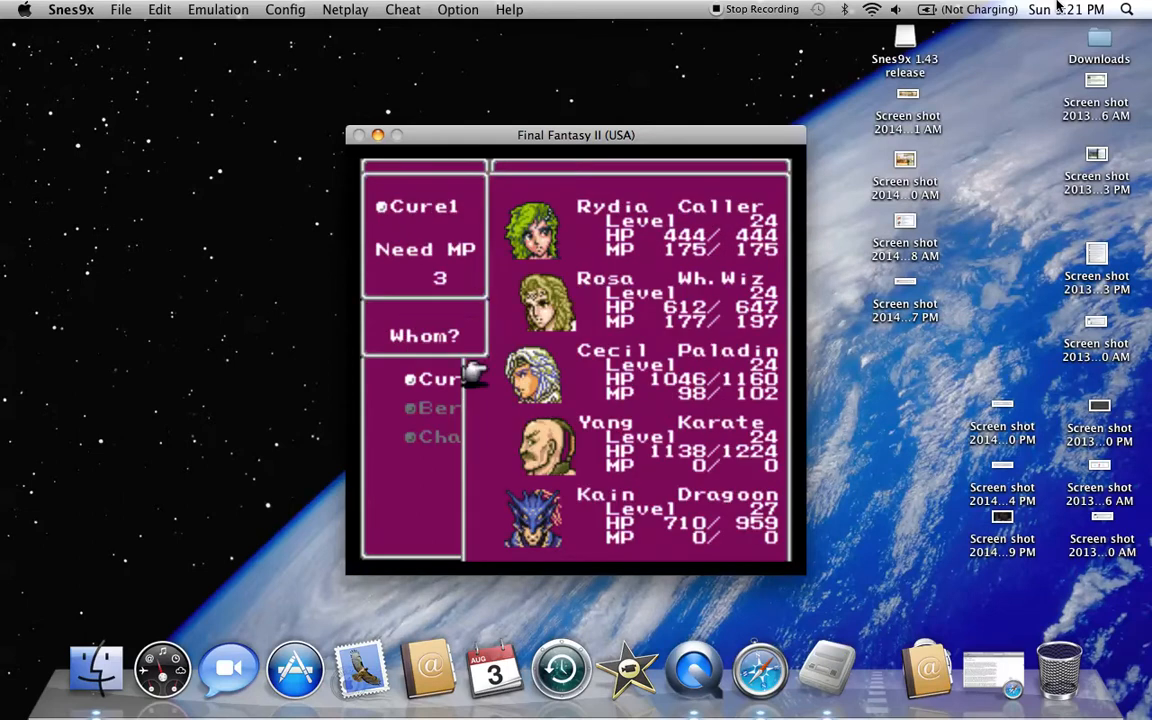
{"action": "mouse_move", "coordinate": [475, 518]}
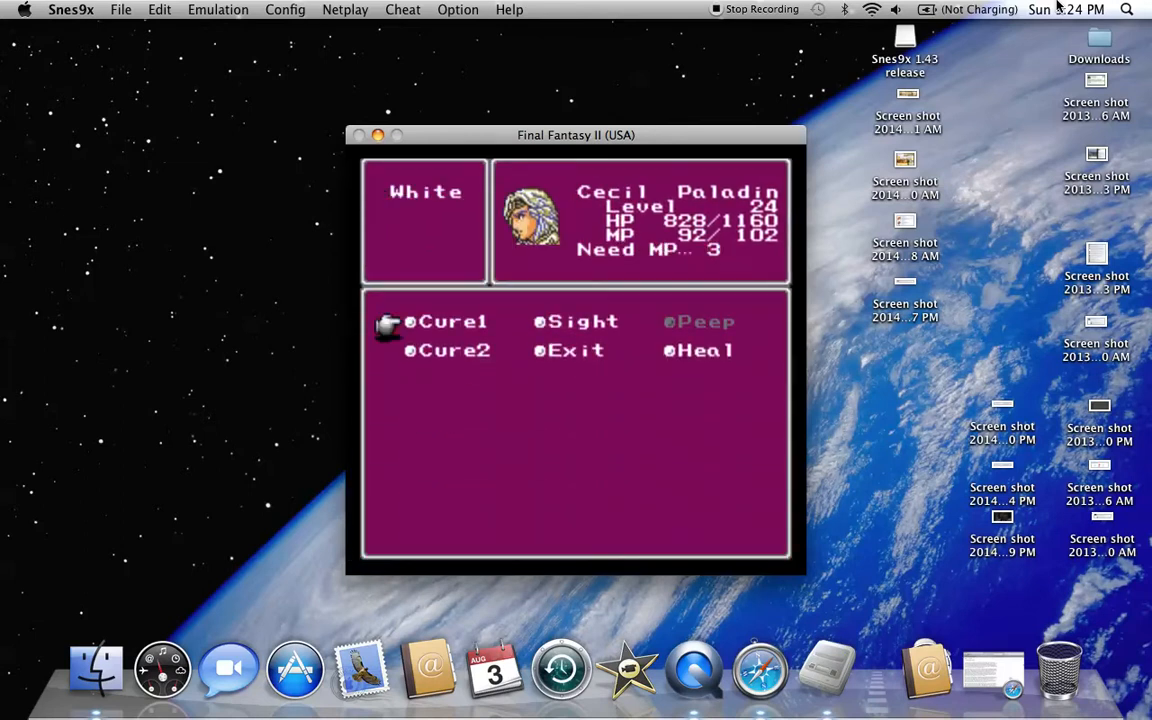
Show Cecil's White Magic list with Cure1, Cure2, Sight, Exit and Heal.
{"action": "left_click", "coordinate": [453, 350]}
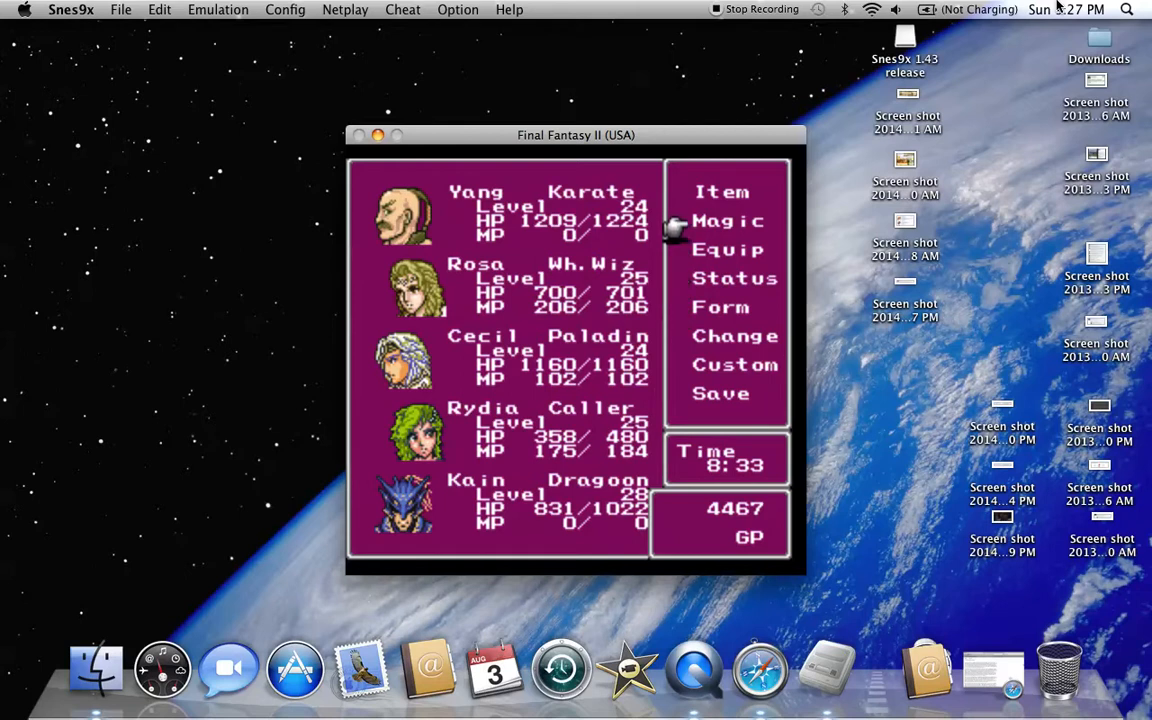
{"action": "mouse_move", "coordinate": [363, 205]}
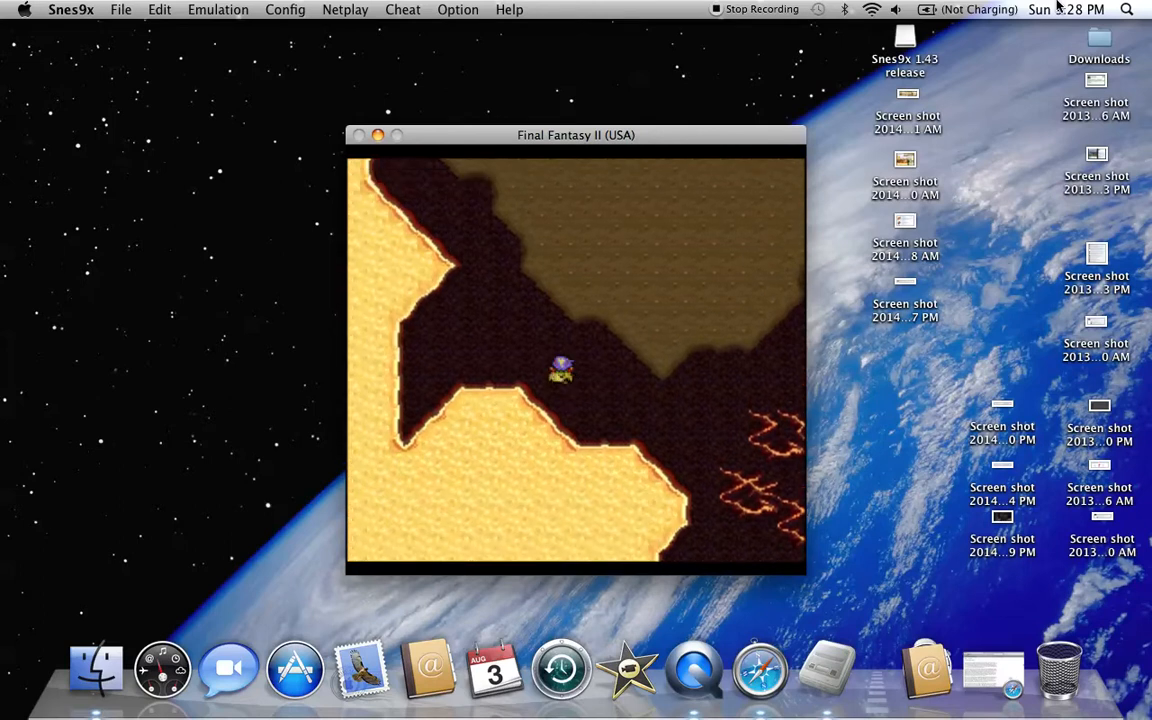
Walk the party north through the cave corridors until a battle with two grey beasts starts.
{"action": "key", "text": "Up"}
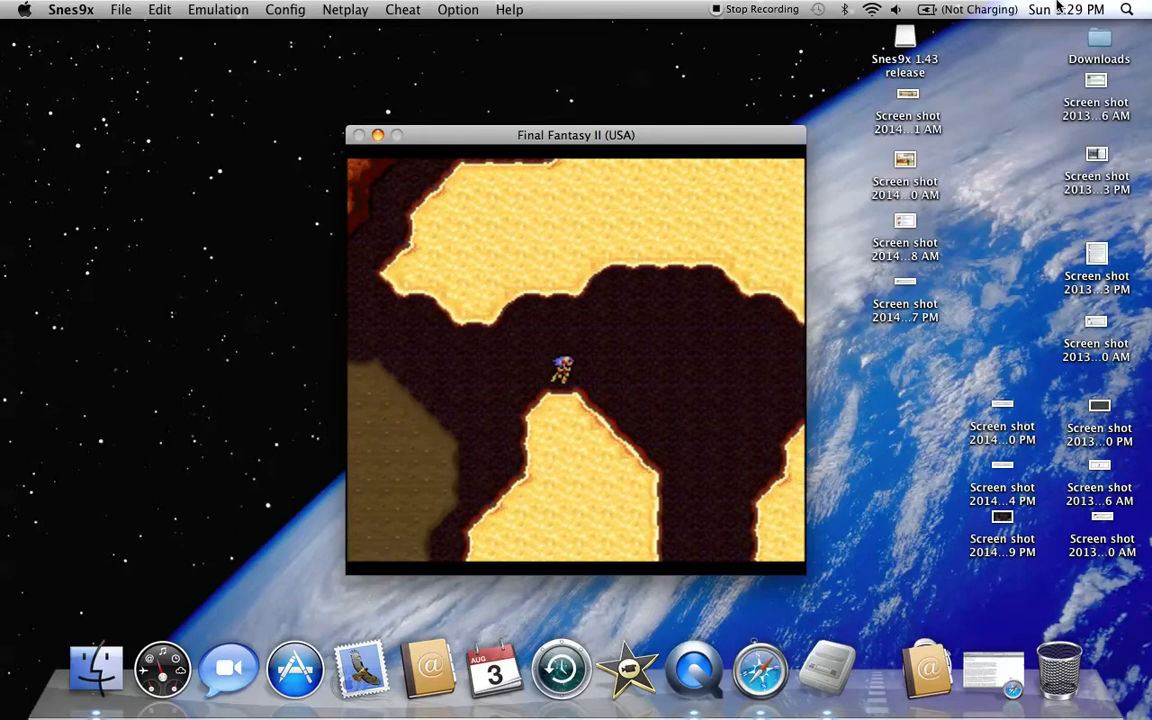
{"action": "key", "text": "Up"}
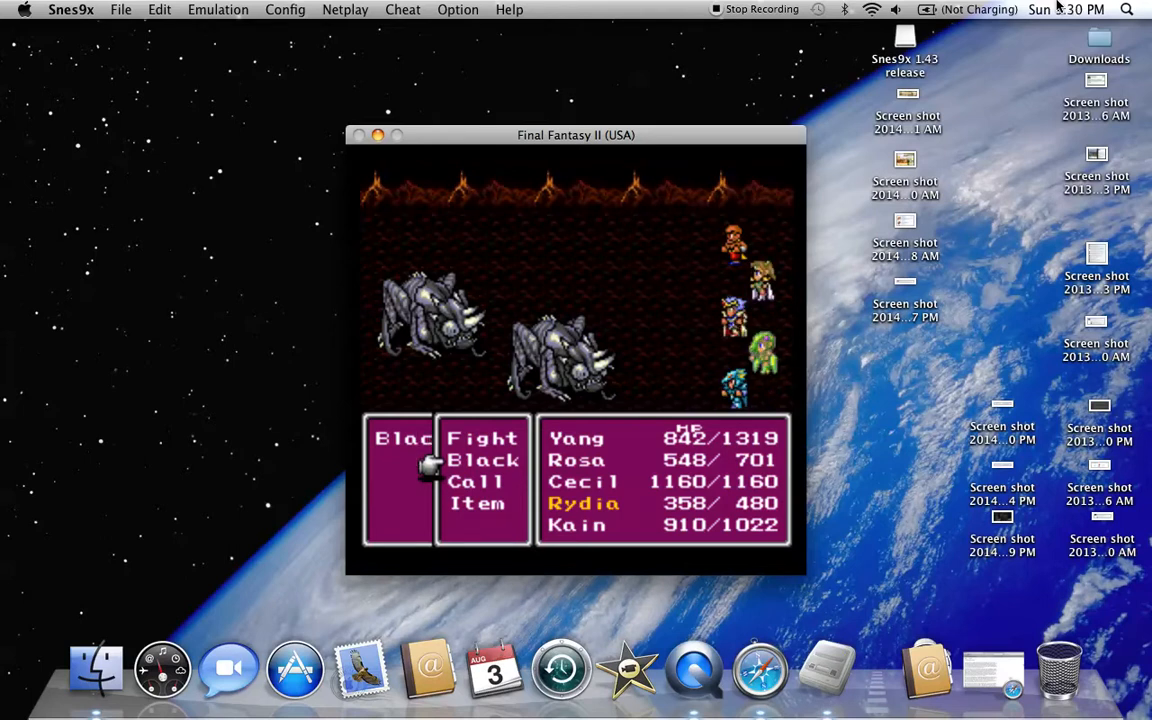
Open Rydia's Black magic list showing Fire1 with 175/184 MP.
{"action": "left_click", "coordinate": [485, 460]}
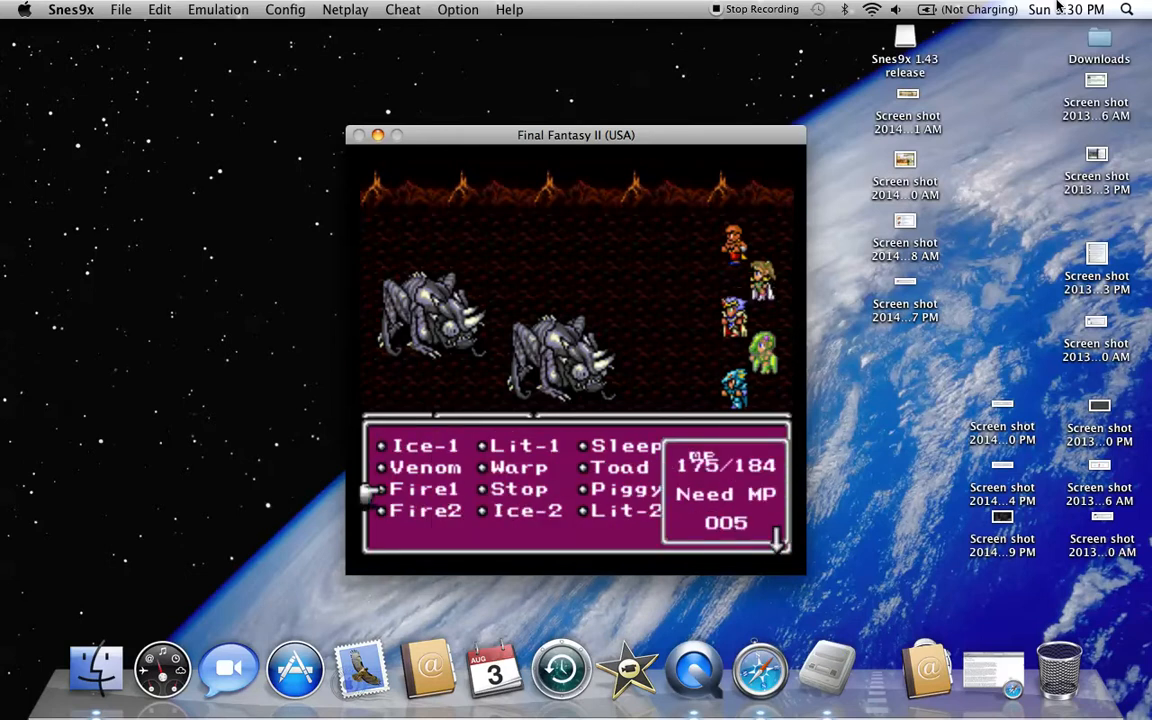